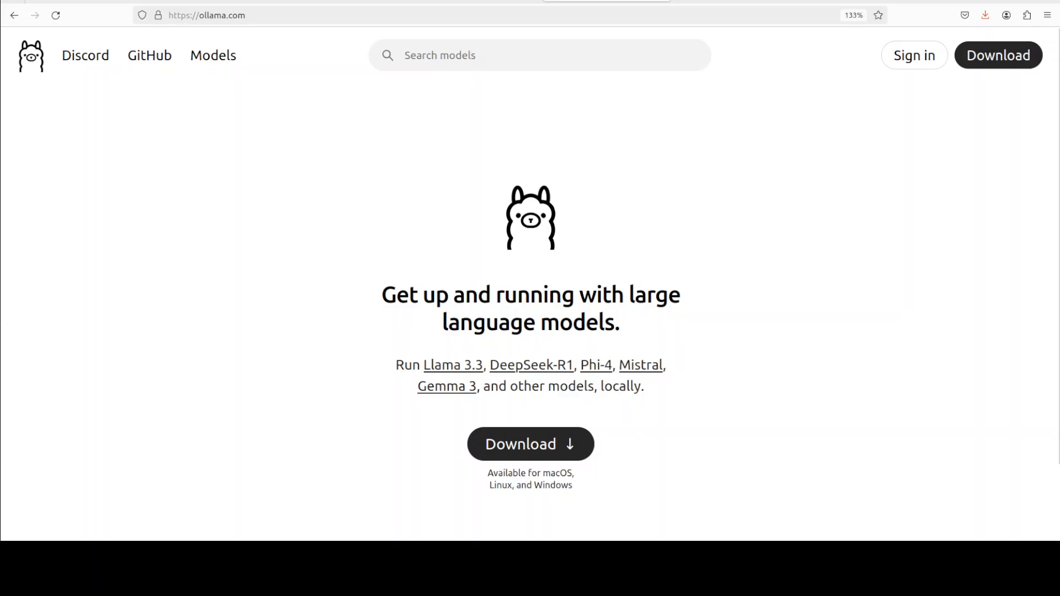
{"action": "mouse_move", "coordinate": [530, 444]}
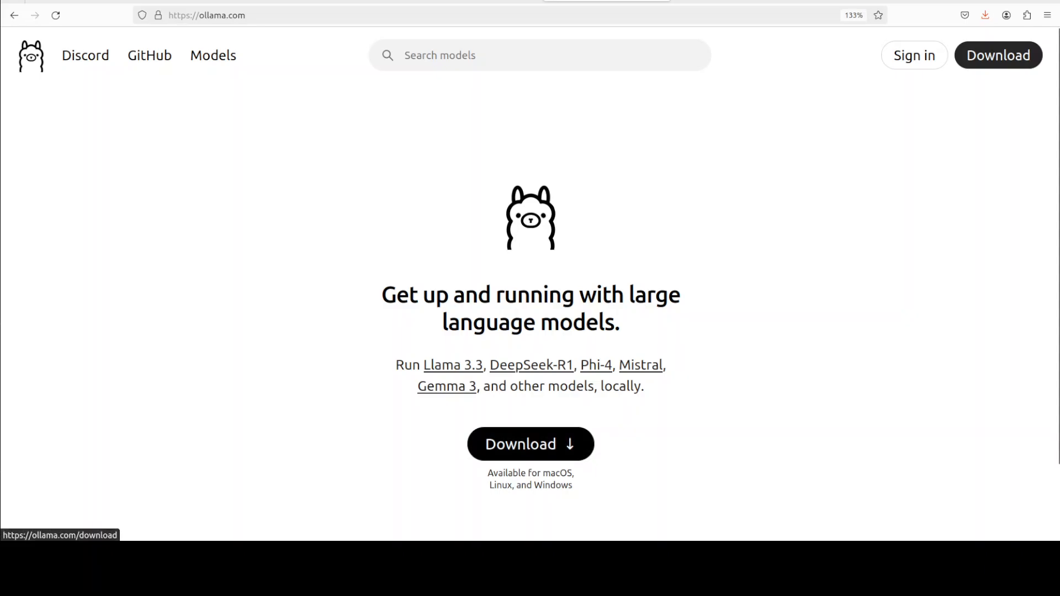
Step: Compare the Windows install option on Ollama's download page, then settle on the Linux instructions
{"action": "left_click", "coordinate": [530, 444]}
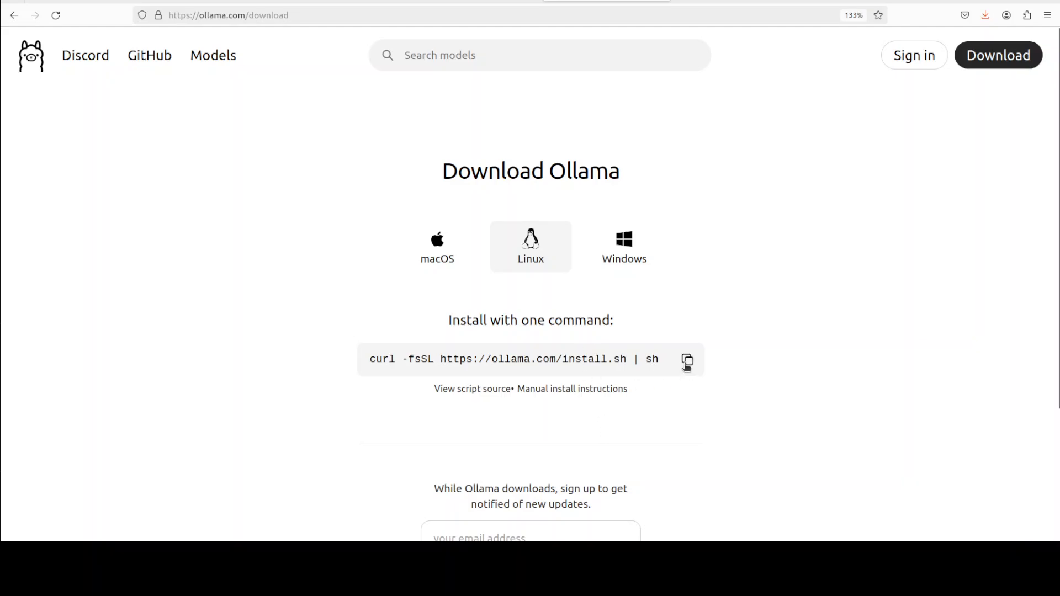
{"action": "mouse_move", "coordinate": [437, 258]}
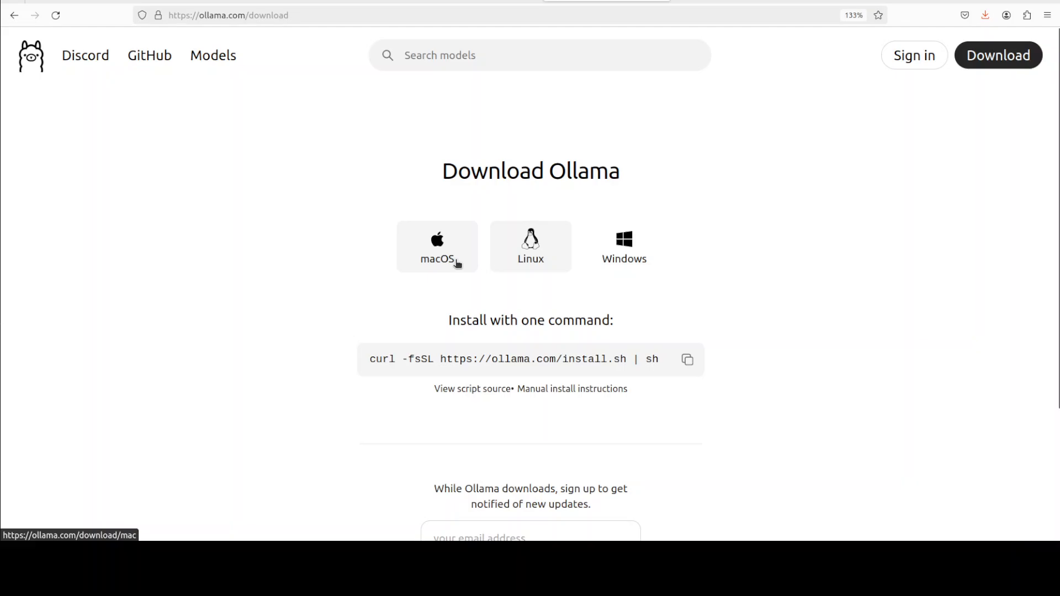
{"action": "left_click", "coordinate": [623, 246]}
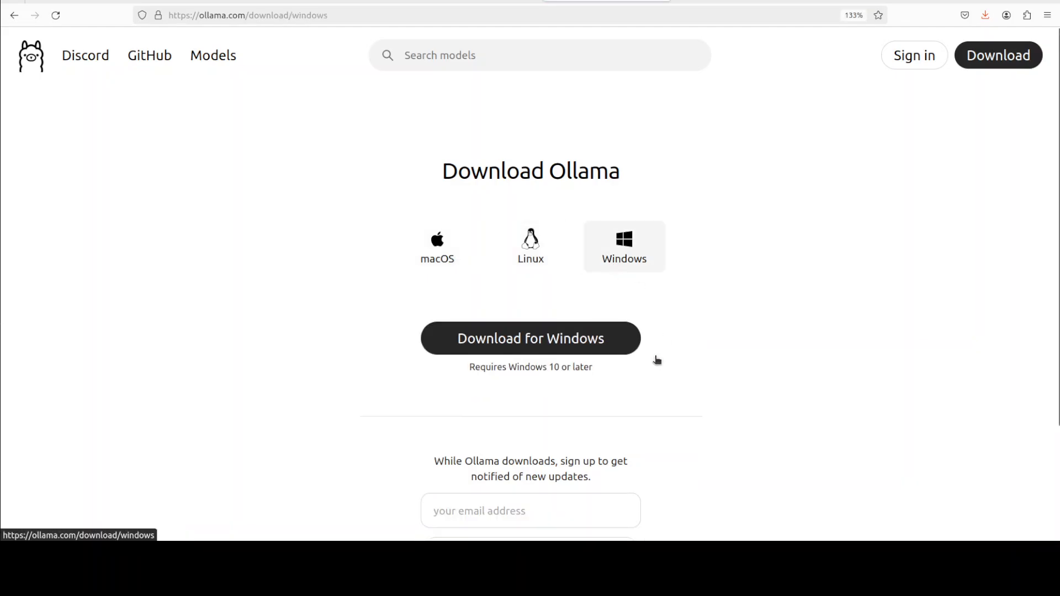
{"action": "mouse_move", "coordinate": [721, 354]}
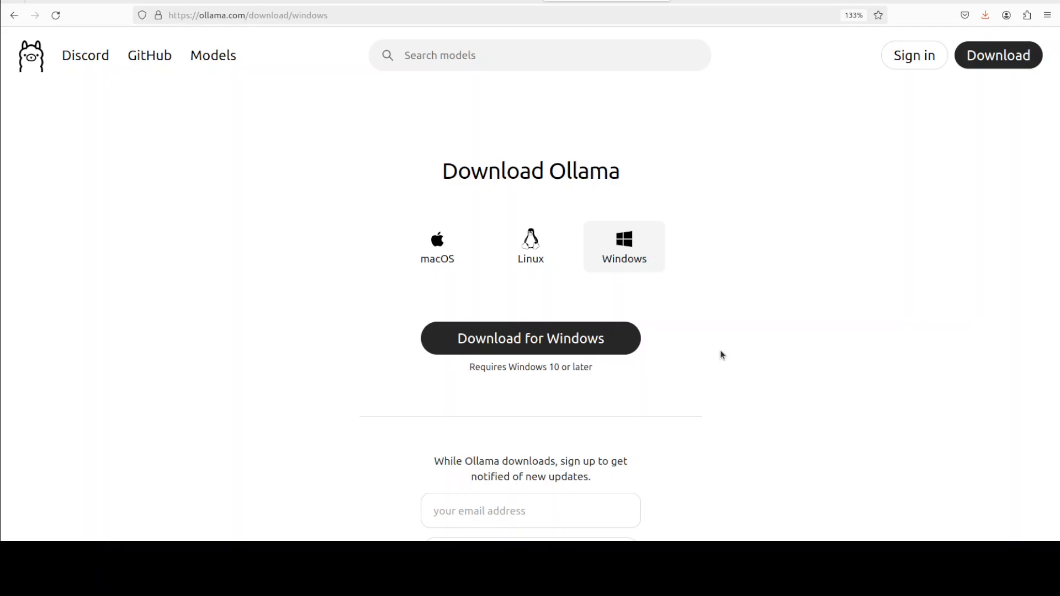
{"action": "mouse_move", "coordinate": [531, 246]}
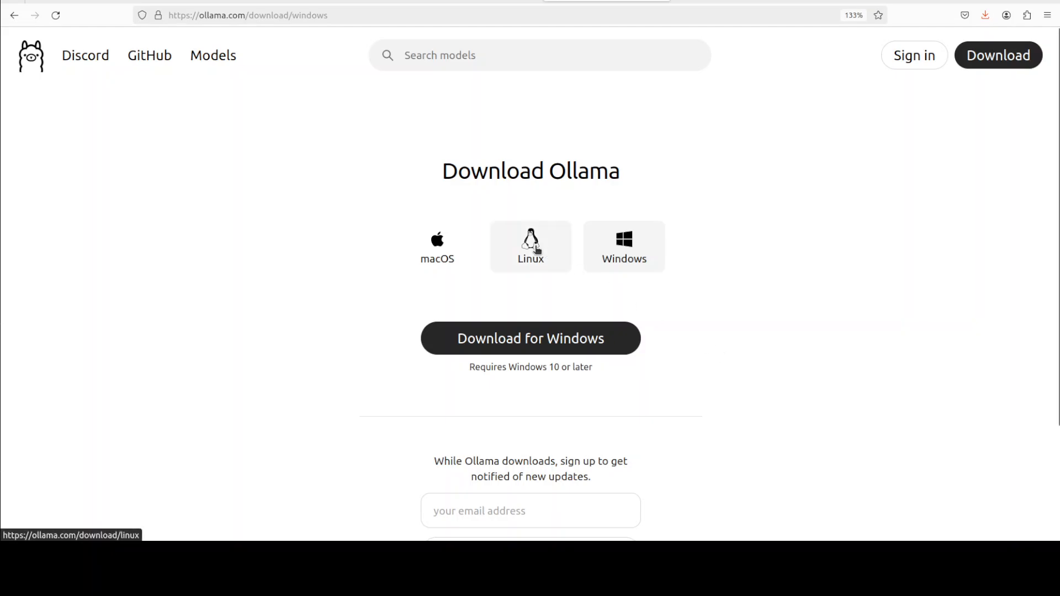
{"action": "left_click", "coordinate": [531, 246]}
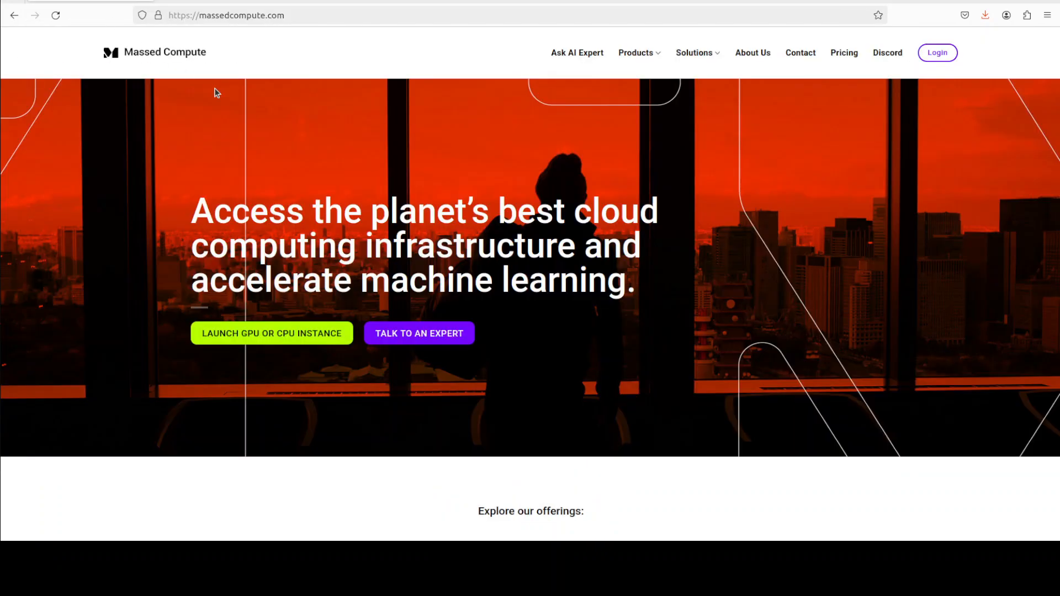
{"action": "mouse_move", "coordinate": [496, 197]}
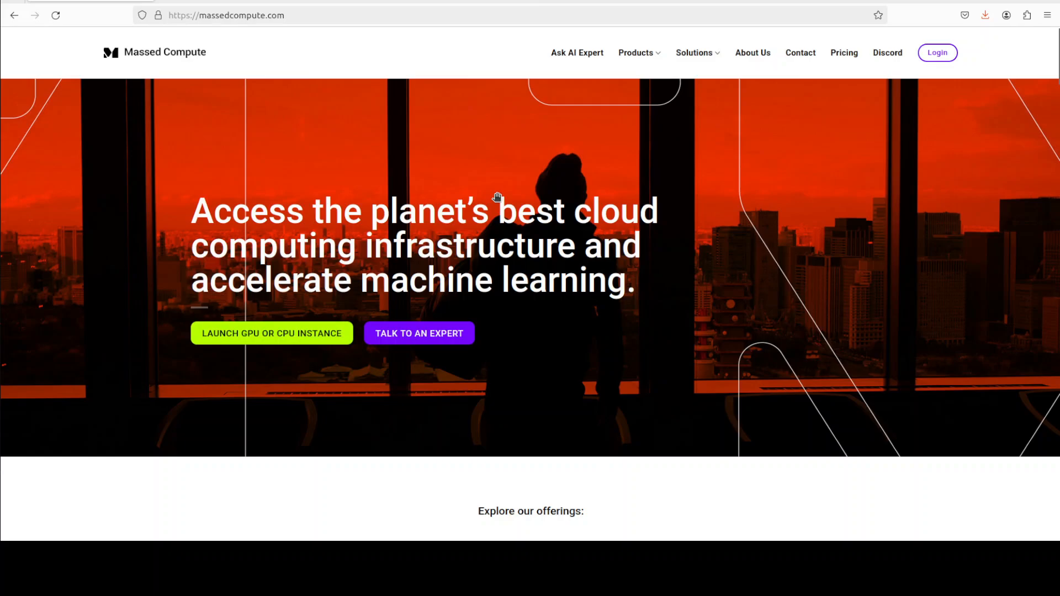
{"action": "mouse_move", "coordinate": [260, 81]}
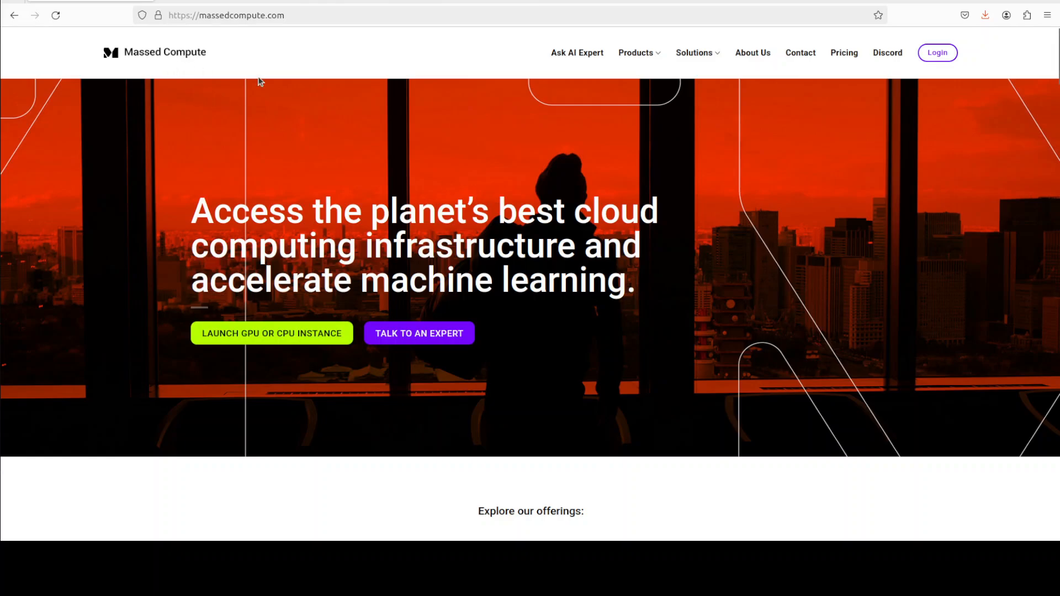
{"action": "mouse_move", "coordinate": [420, 242]}
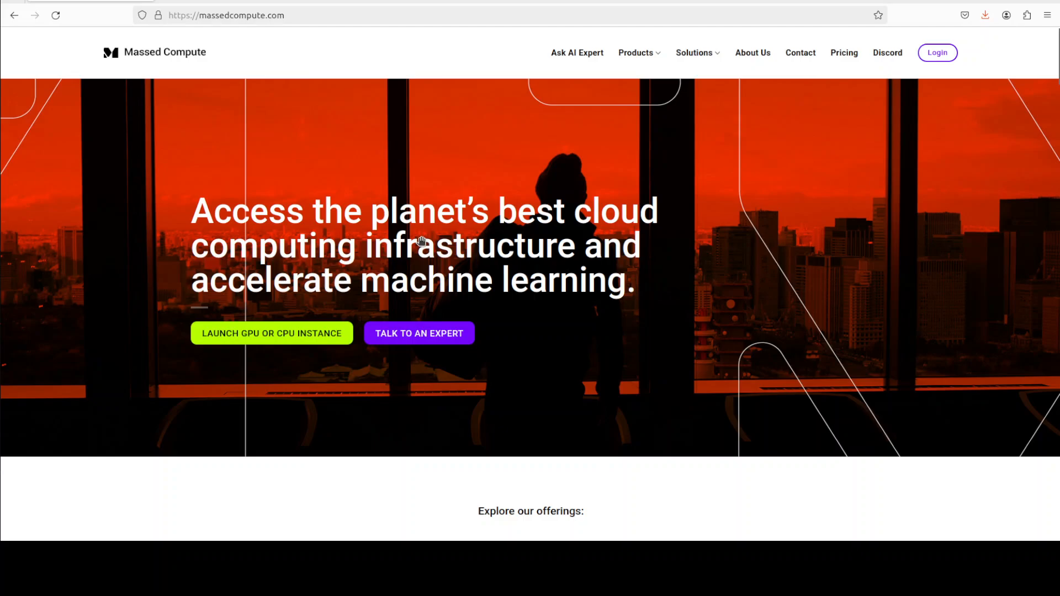
{"action": "mouse_move", "coordinate": [420, 240]}
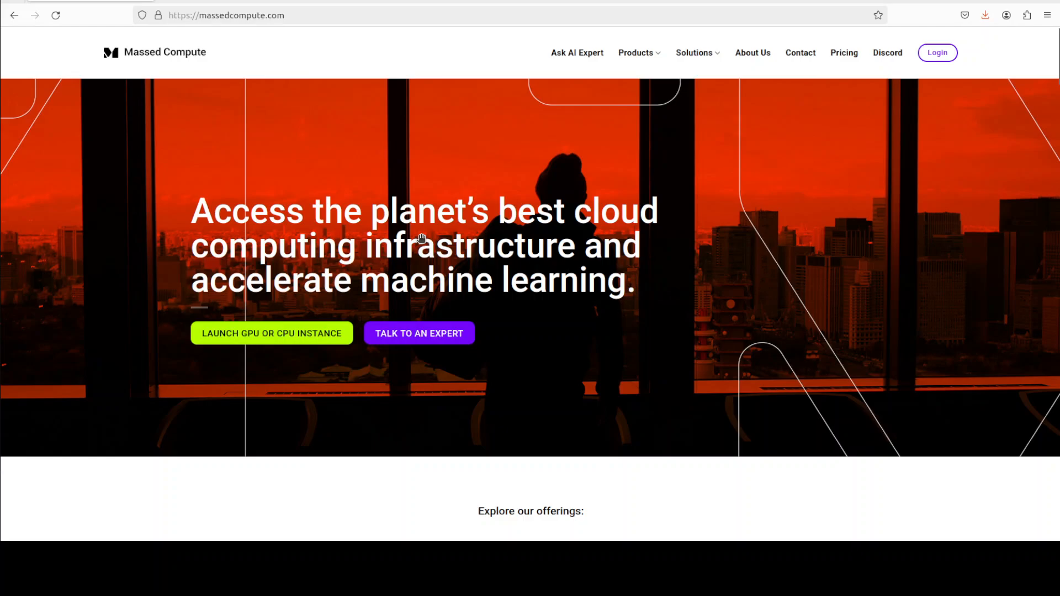
{"action": "mouse_move", "coordinate": [274, 250]}
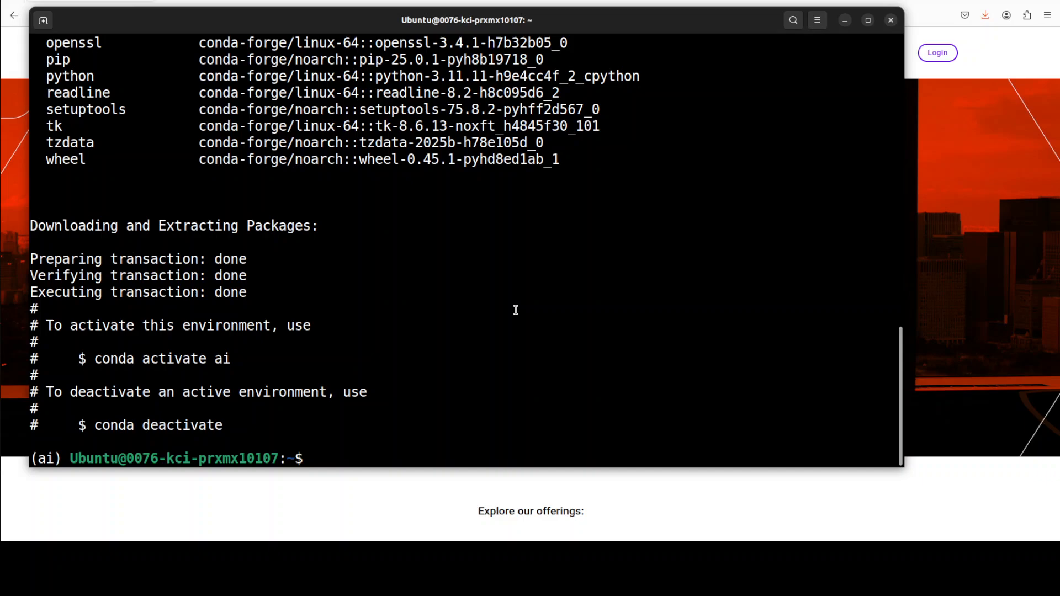
Step: Run nvidia-smi to confirm the NVIDIA RTX A6000 with 49140MiB, then clear the screen
{"action": "type", "text": "nvidia-smi"}
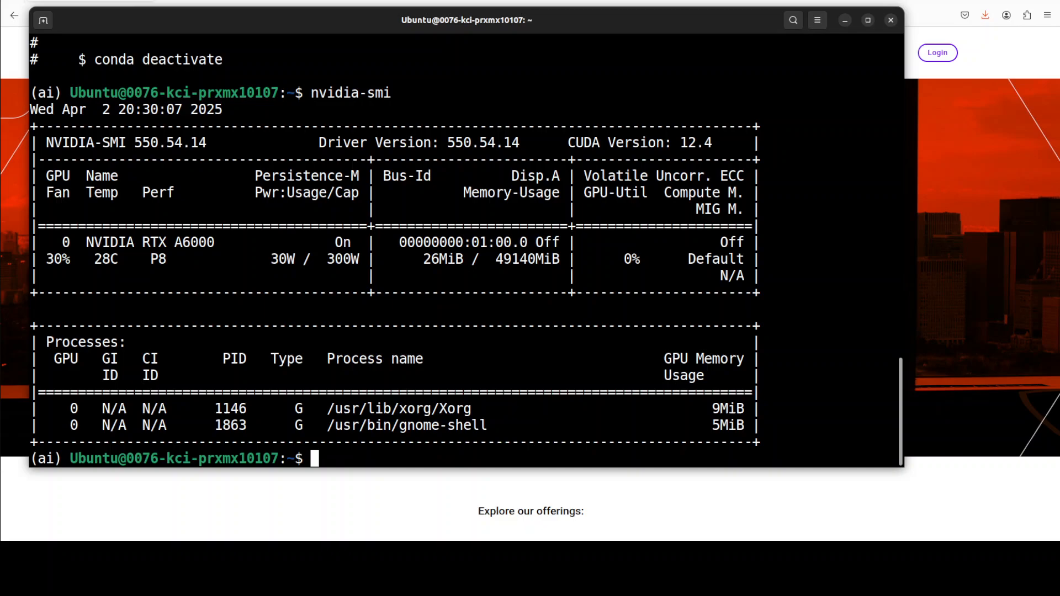
{"action": "type", "text": "clear"}
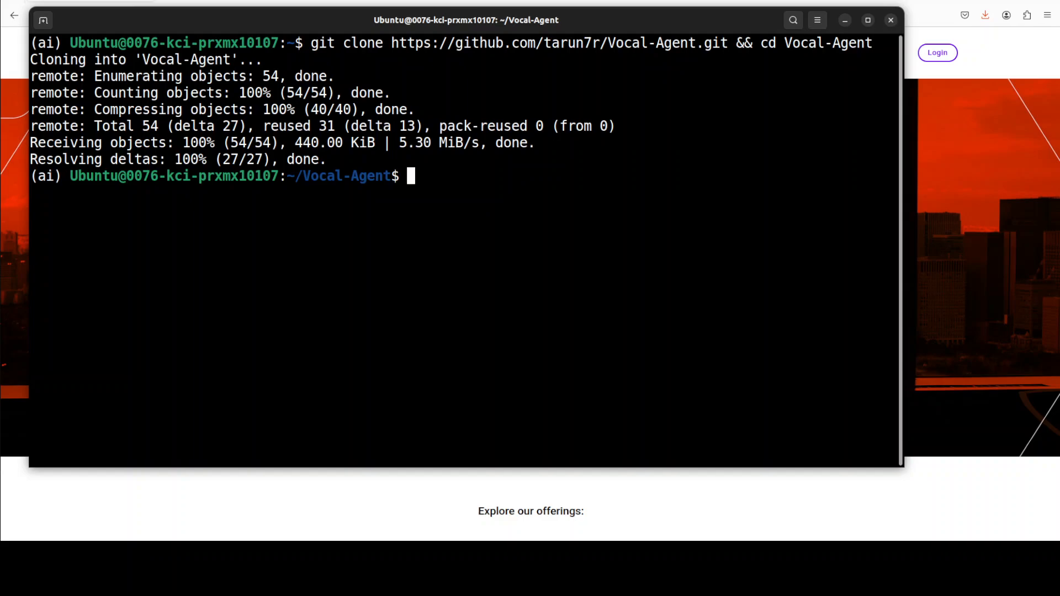
Step: Paste and run the Vocal-Agent requirements install command
{"action": "right_click", "coordinate": [375, 234]}
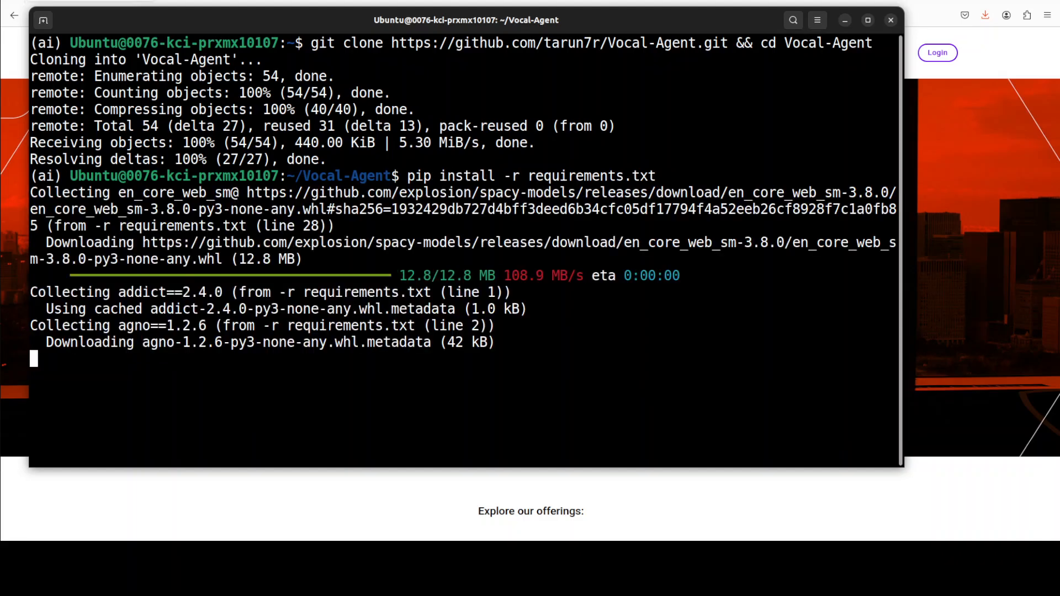
{"action": "scroll", "scroll_direction": "down", "scroll_amount": 3}
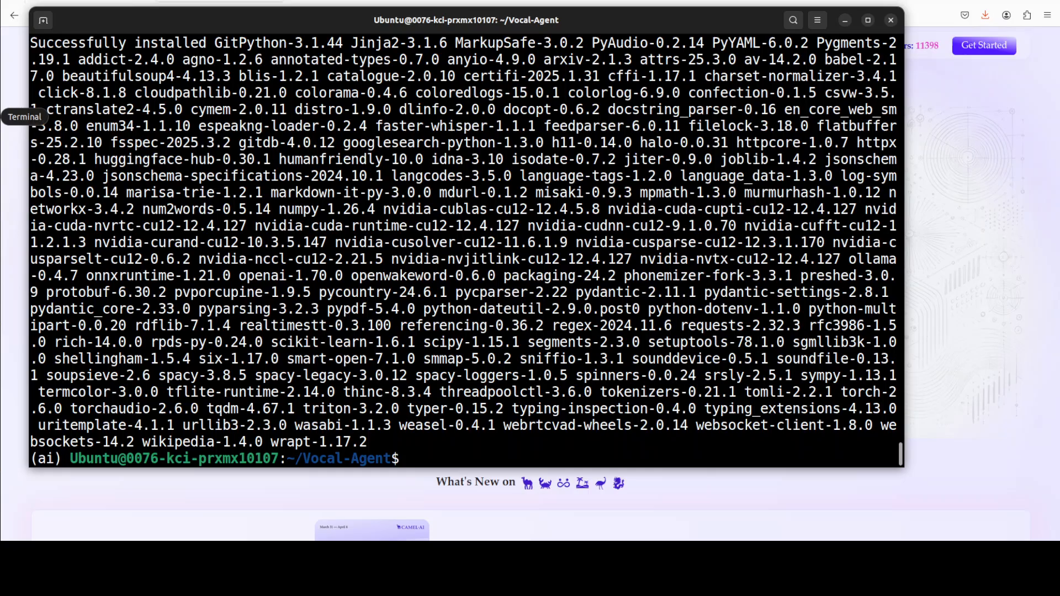
Step: Run pip install --no-deps kokoro-onnx==0.4.7 and ready the next paste
{"action": "right_click", "coordinate": [399, 284]}
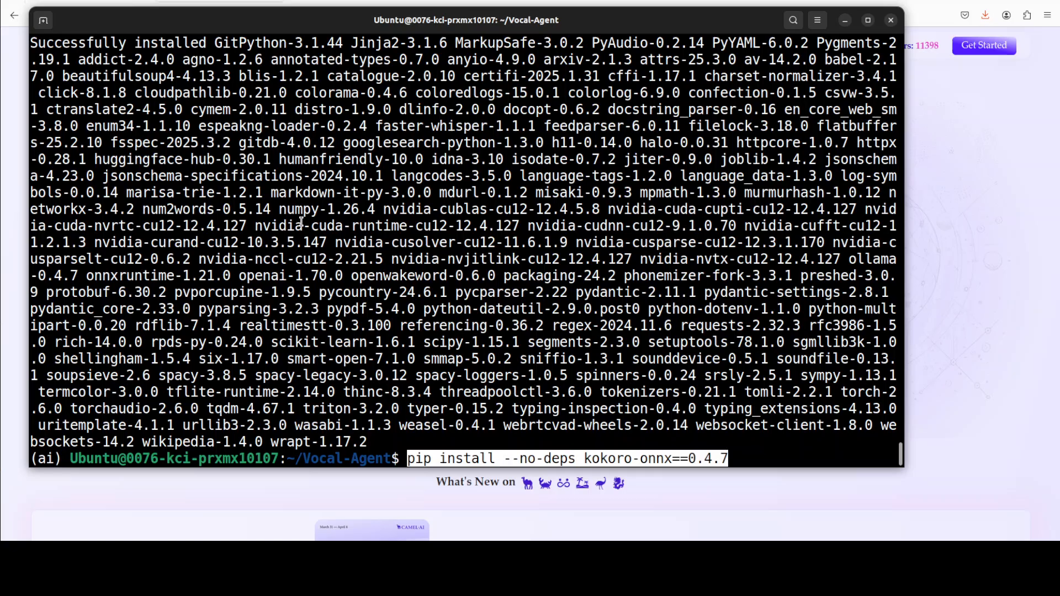
{"action": "key", "text": "Return"}
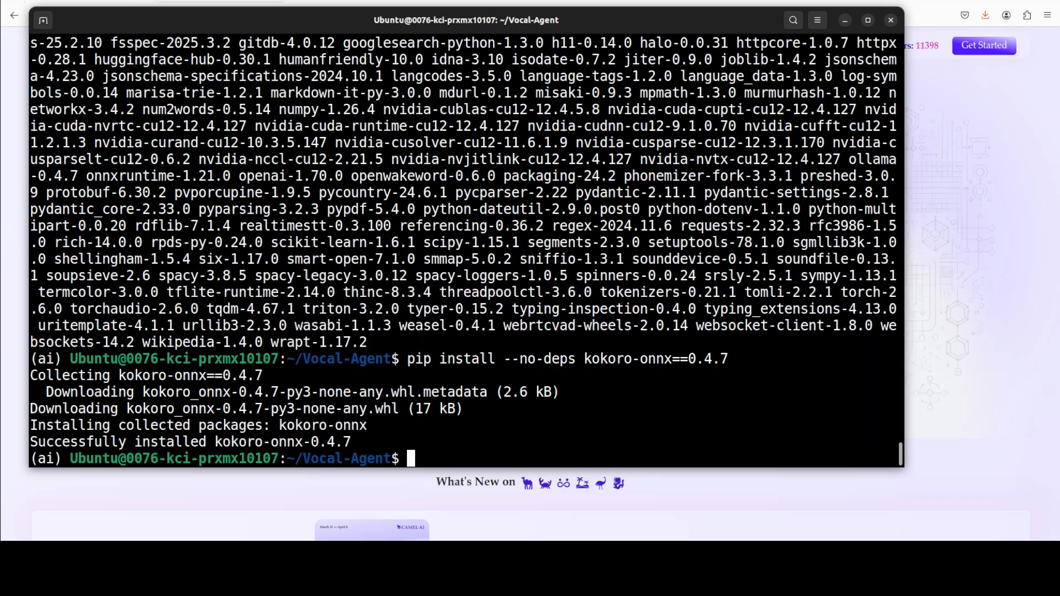
{"action": "right_click", "coordinate": [643, 399]}
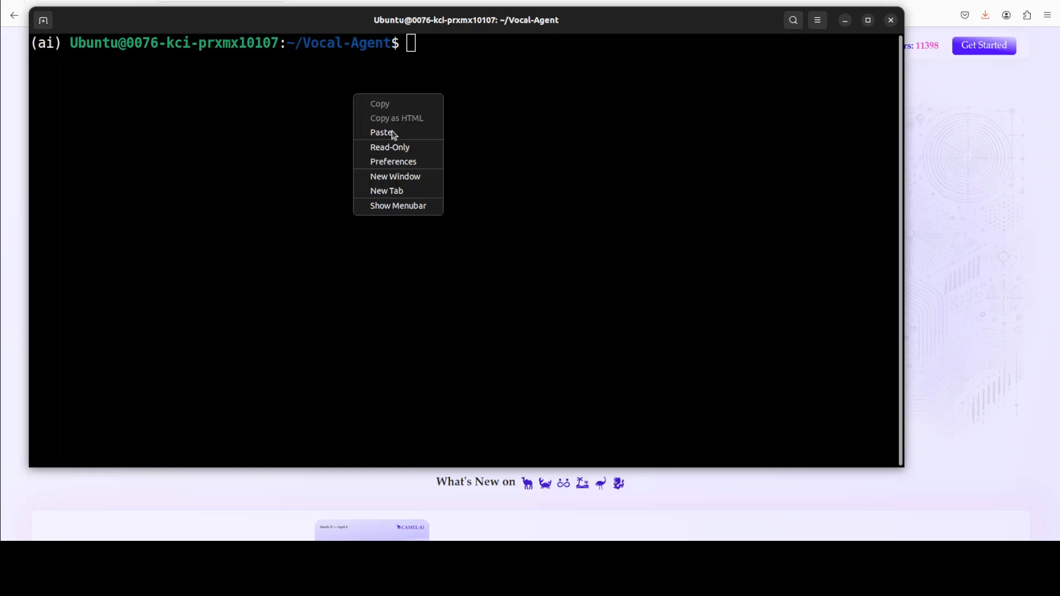
Step: Run the wget commands for kokoro-v1.0.onnx and voices-v1.0.bin, then cancel the Software Updater prompt
{"action": "left_click", "coordinate": [382, 132]}
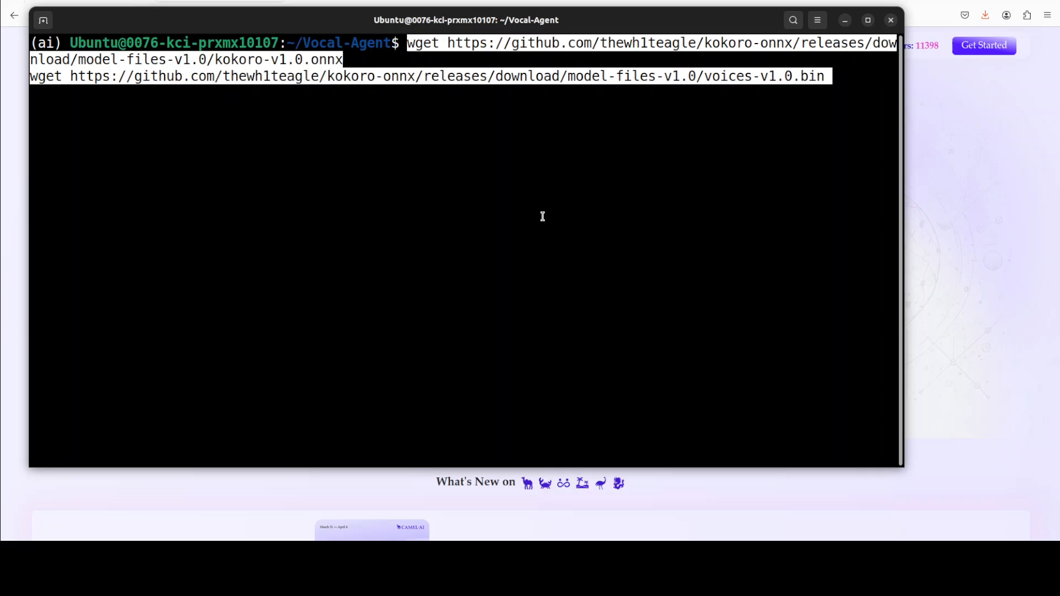
{"action": "mouse_move", "coordinate": [472, 134]}
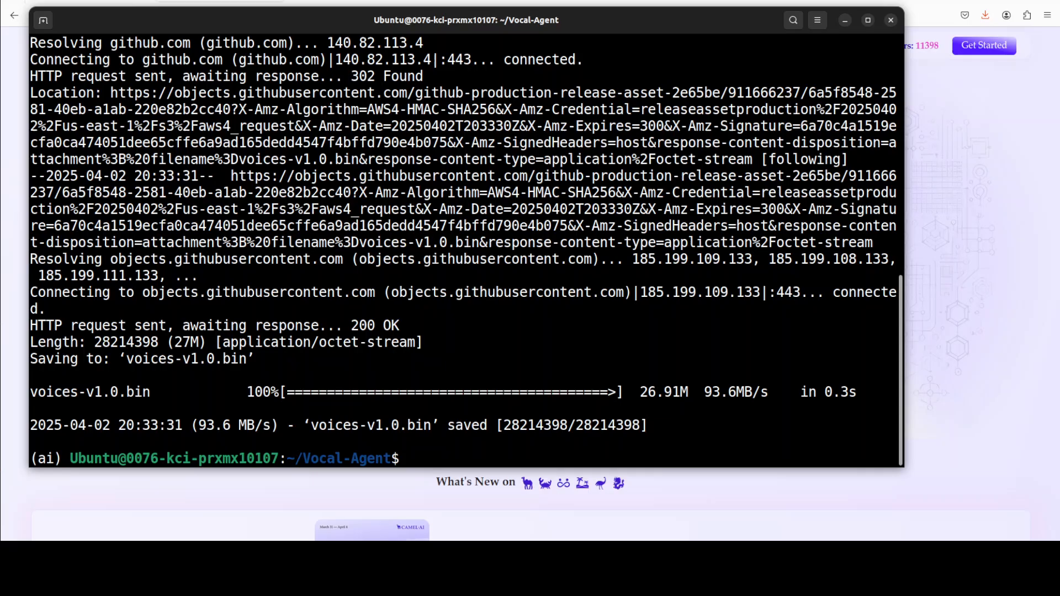
{"action": "mouse_move", "coordinate": [466, 449]}
{"action": "type", "text": "ls -ltr"}
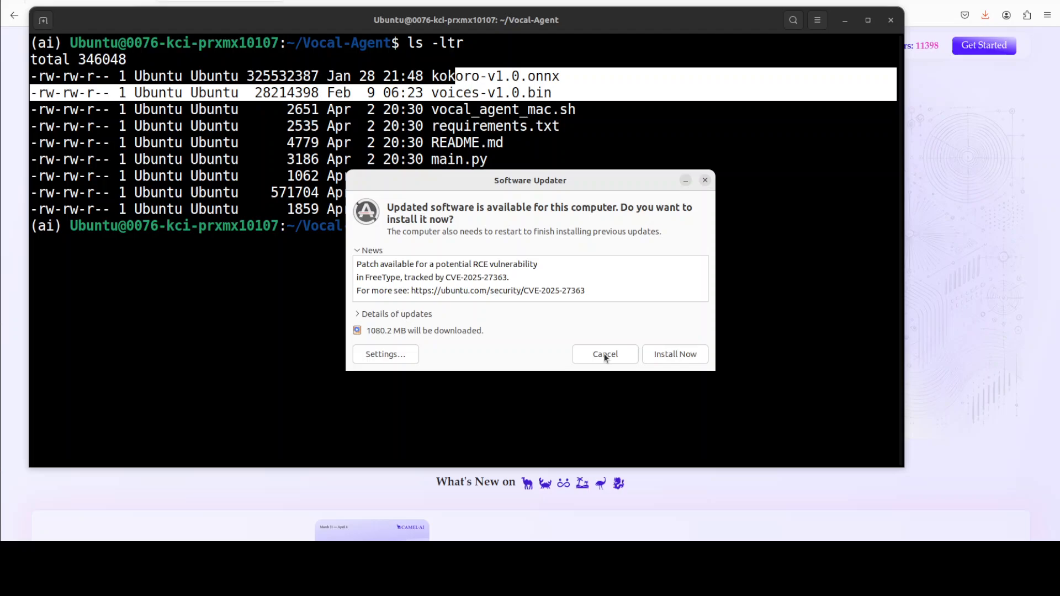
{"action": "left_click", "coordinate": [604, 353]}
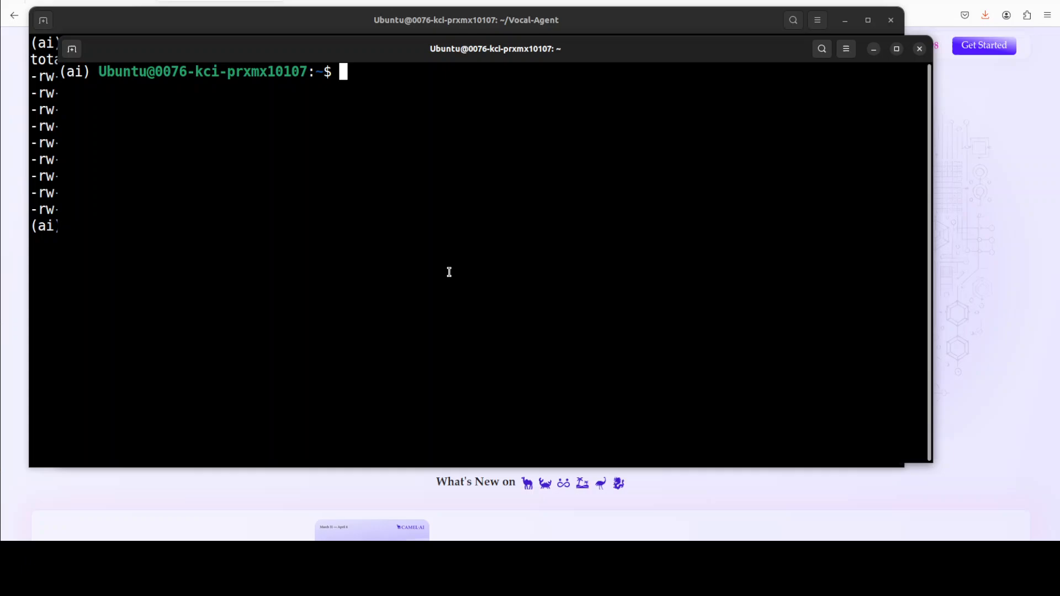
{"action": "mouse_move", "coordinate": [433, 228]}
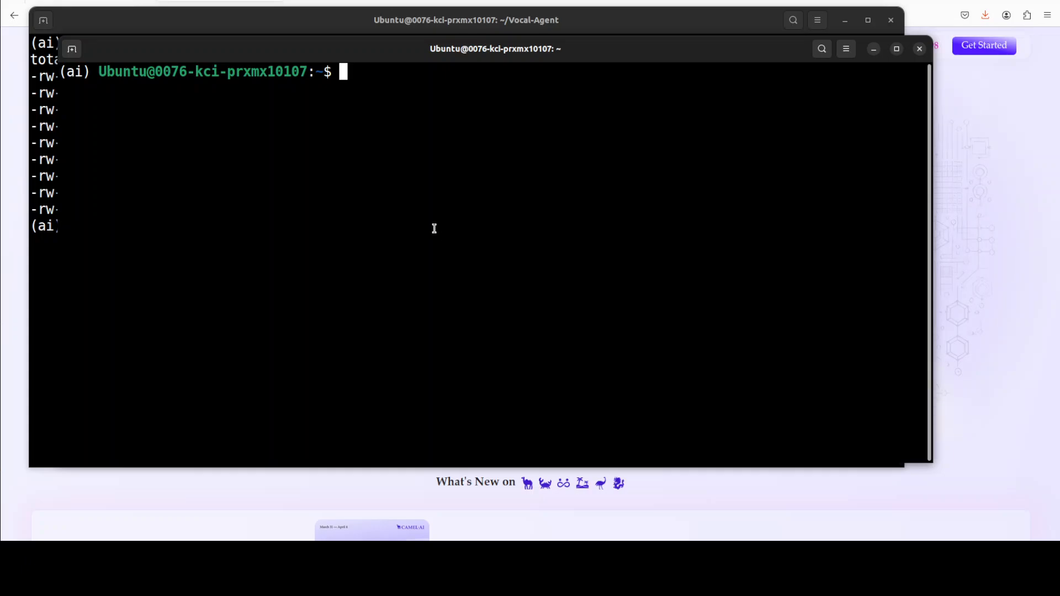
Step: Run ollama list, then ollama run llama3.1:8b in the second terminal window
{"action": "type", "text": "ollama"}
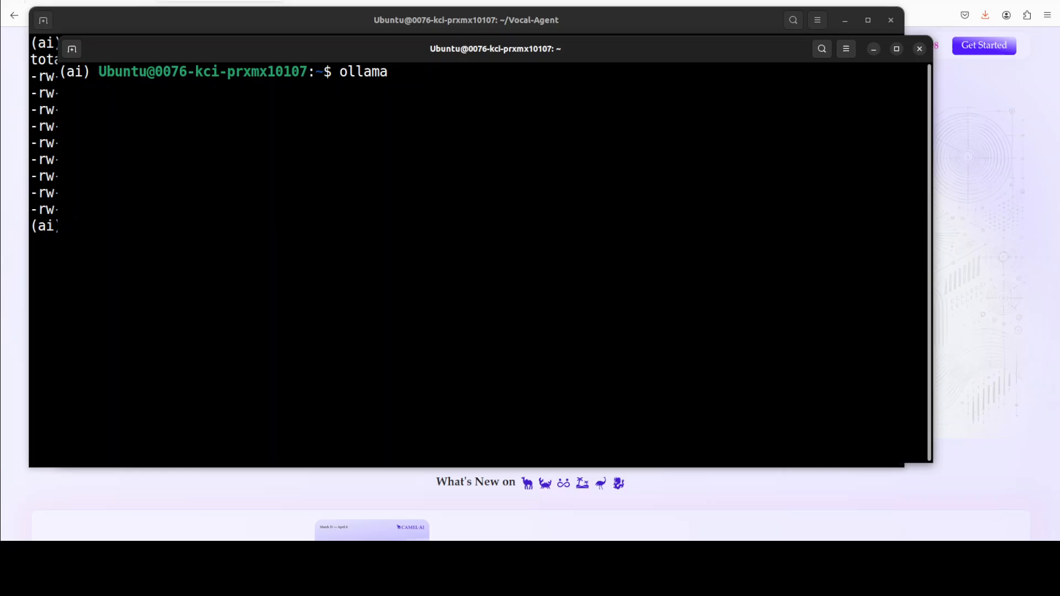
{"action": "type", "text": "list"}
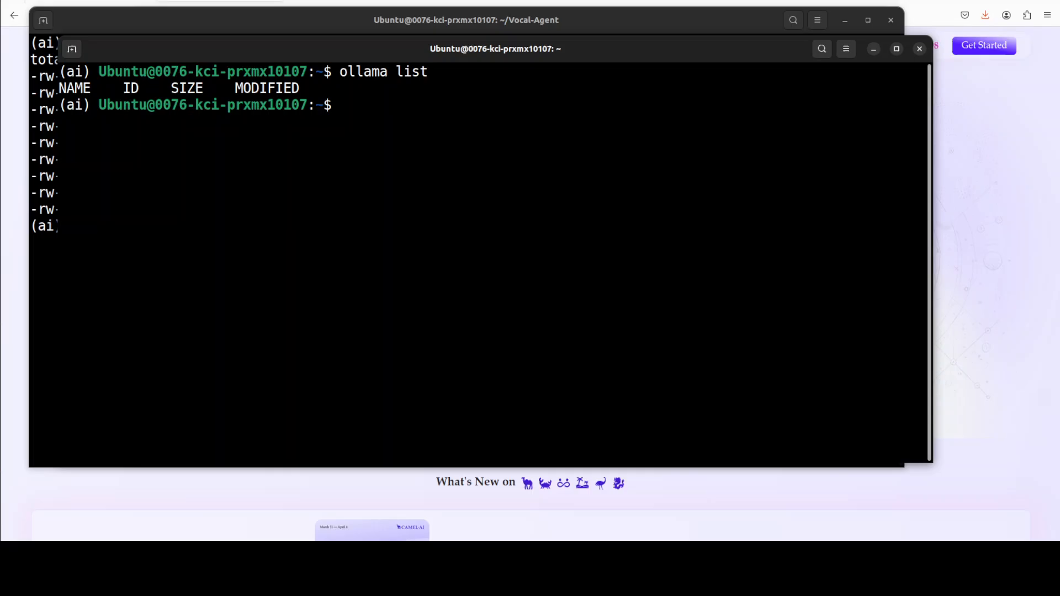
{"action": "type", "text": "ollama run llama3.1:8b"}
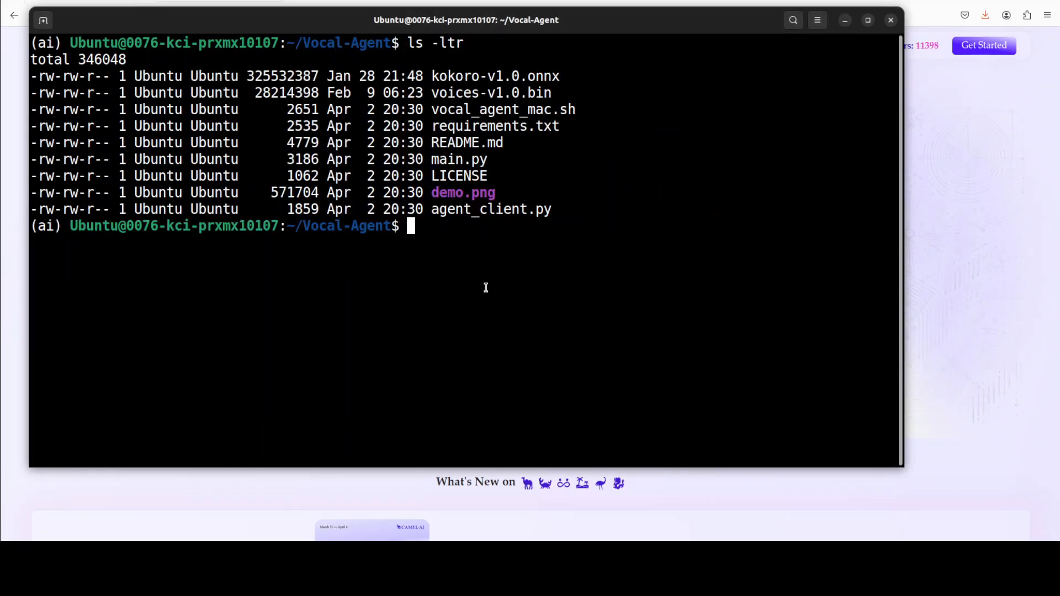
Step: Clear the terminal and start the voice agent with python3 main.py
{"action": "type", "text": "cle"}
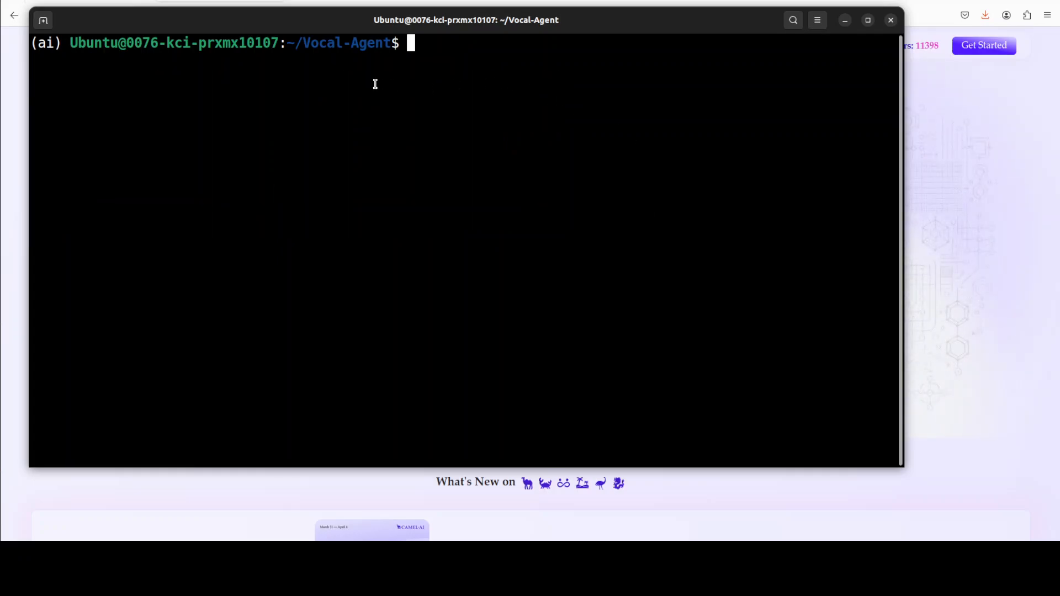
{"action": "type", "text": "python3 main.py"}
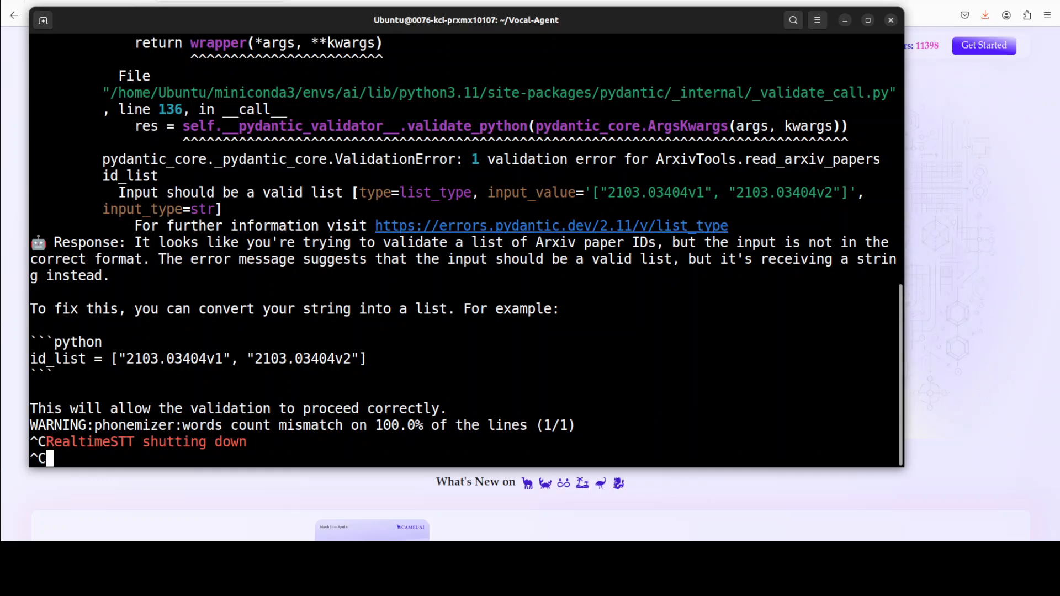
{"action": "mouse_move", "coordinate": [421, 366]}
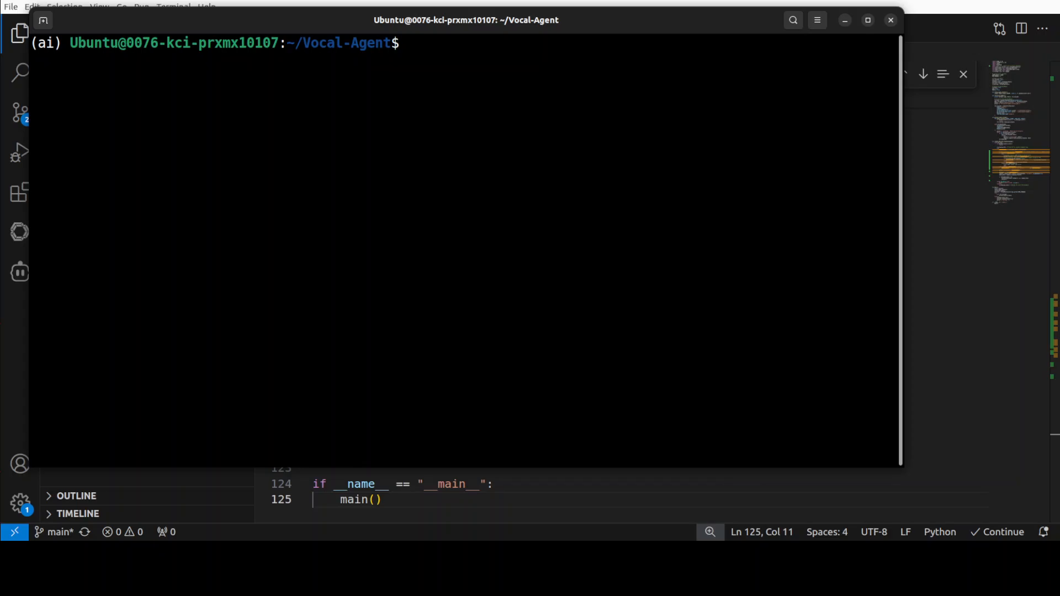
Step: Clear the terminal and relaunch the voice agent with python3 main.py
{"action": "type", "text": "clear"}
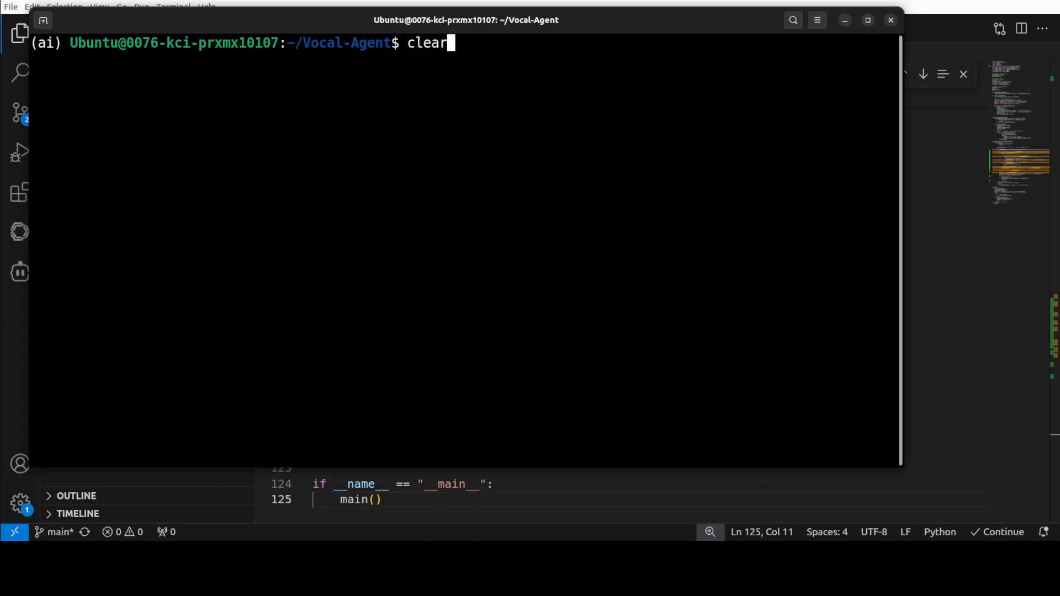
{"action": "type", "text": "python3 main.py"}
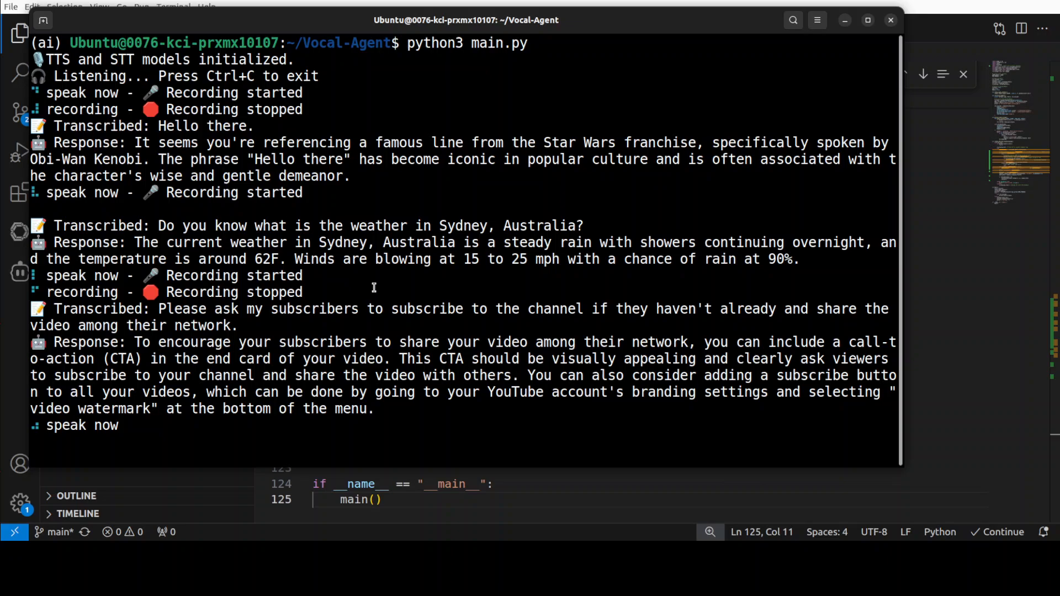
Step: Interrupt the running voice agent with repeated Ctrl+C
{"action": "key", "text": "ctrl+c"}
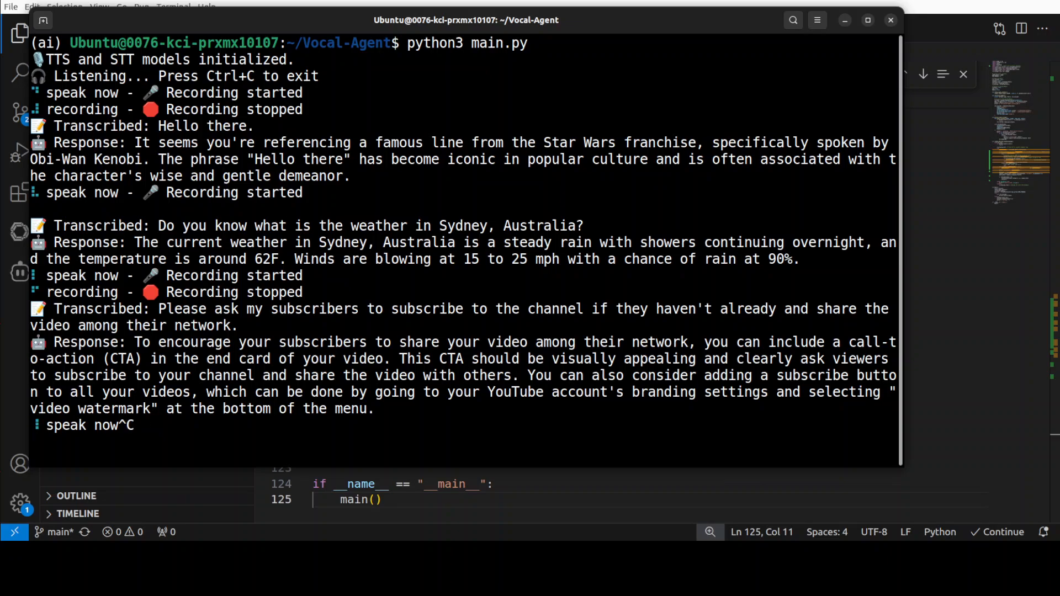
{"action": "key", "text": "ctrl+c"}
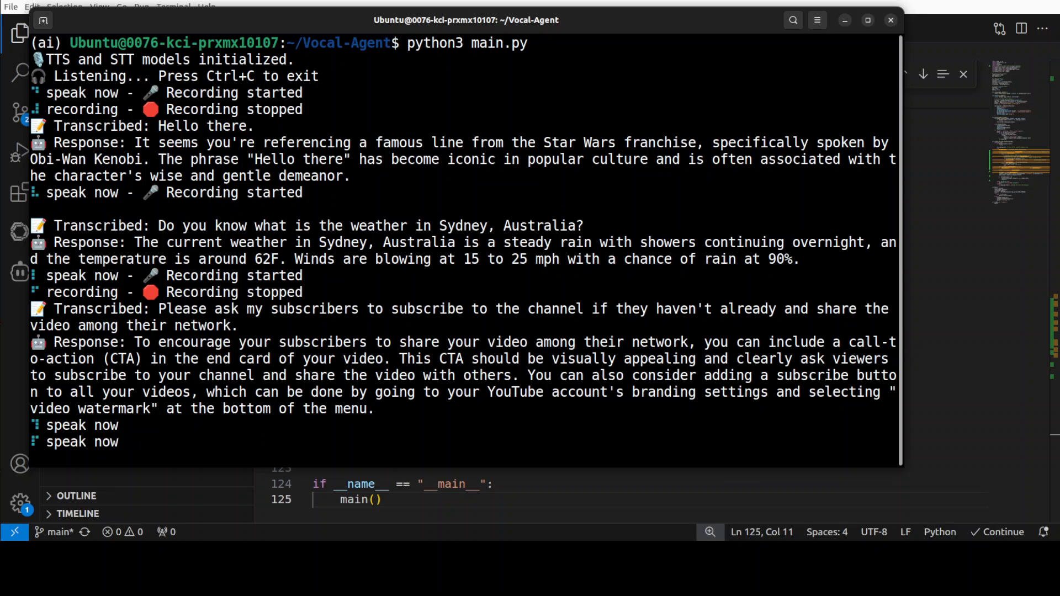
{"action": "key", "text": "ctrl+c"}
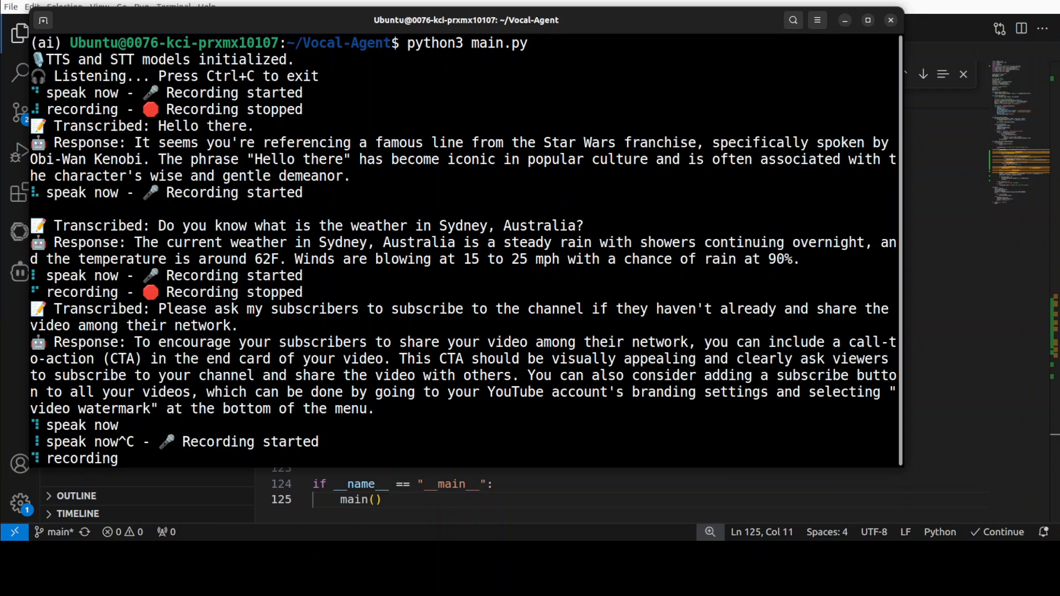